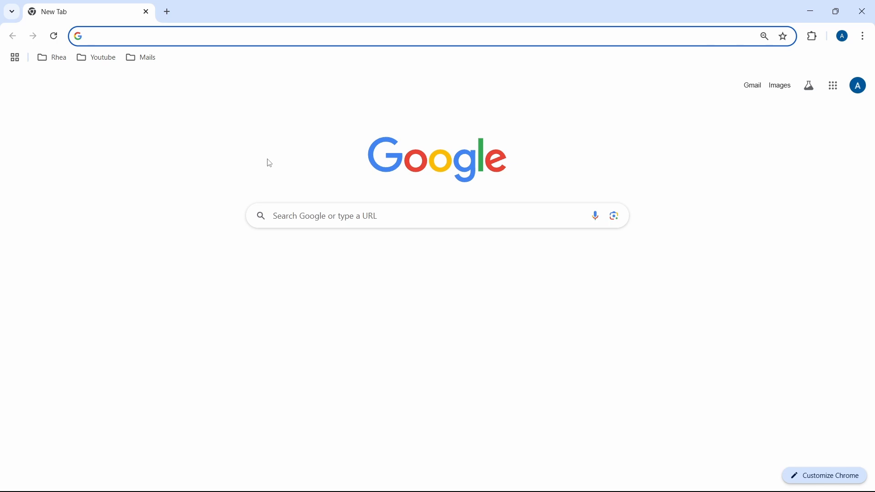
Reach Chrome Settings from the three-dot browser menu
click(224, 36)
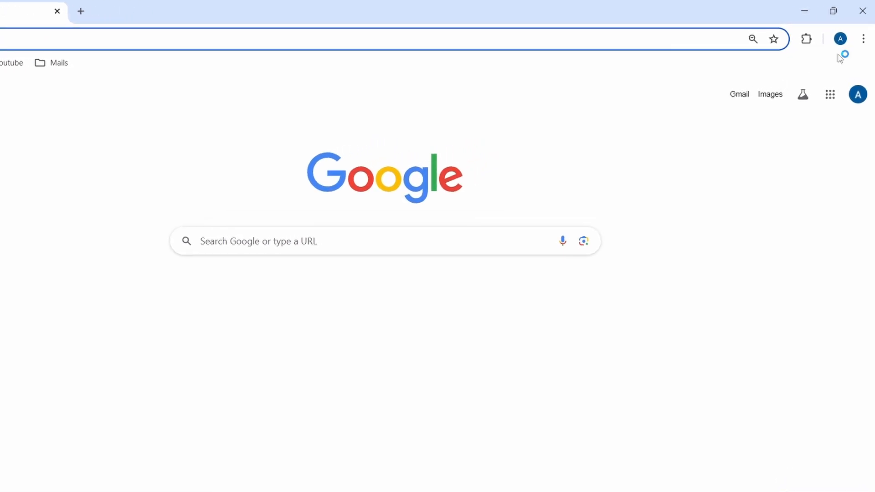
click(863, 35)
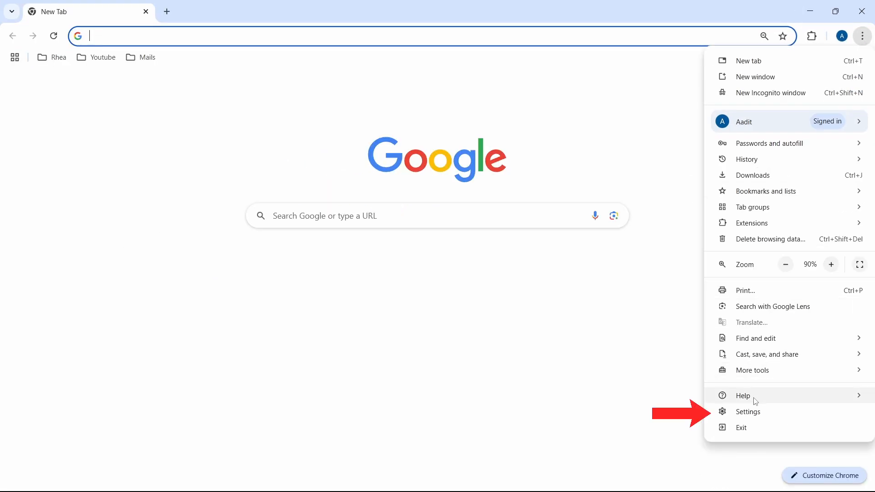
mouse_move(747, 411)
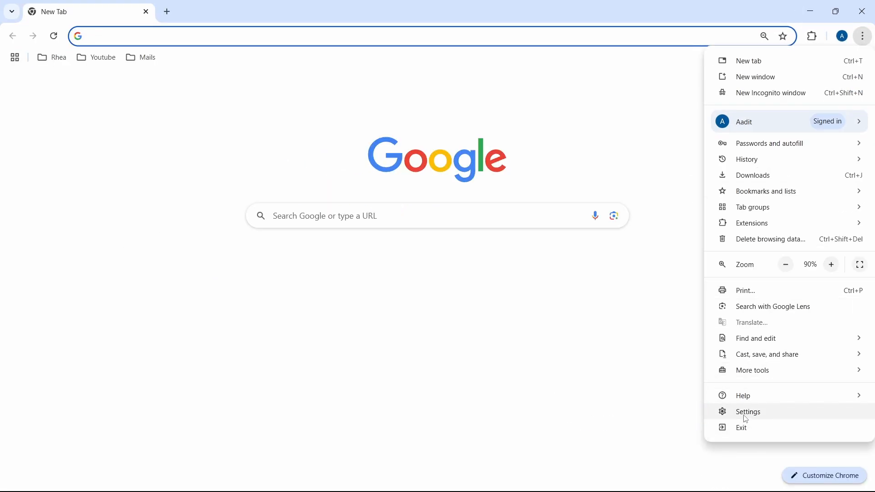
click(747, 412)
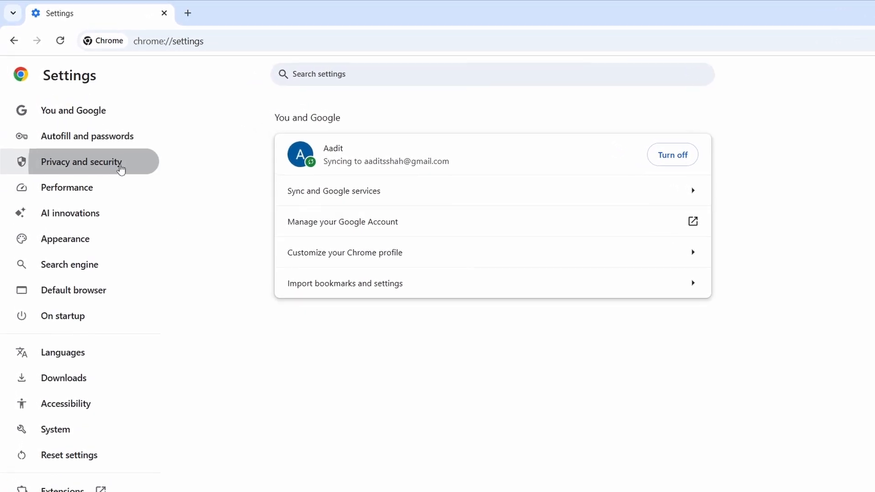
Go to Privacy and security, then the Third-party cookies page, revealing See all site data and permissions
click(81, 162)
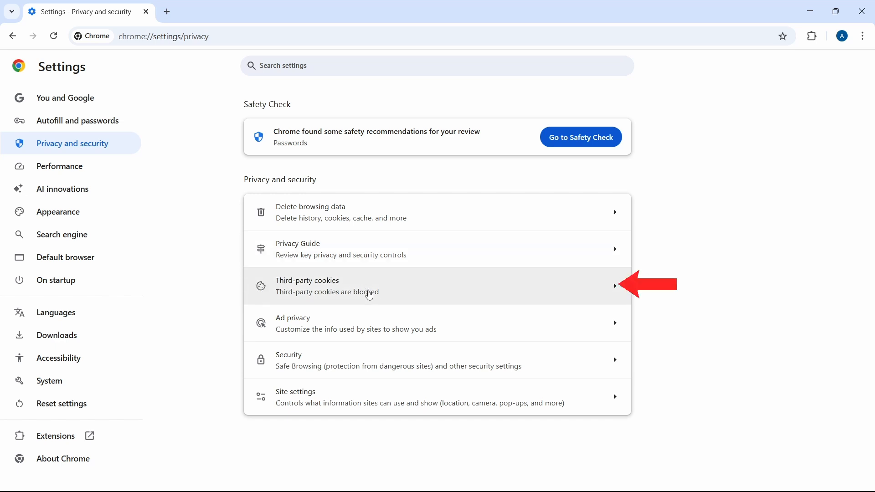
click(391, 285)
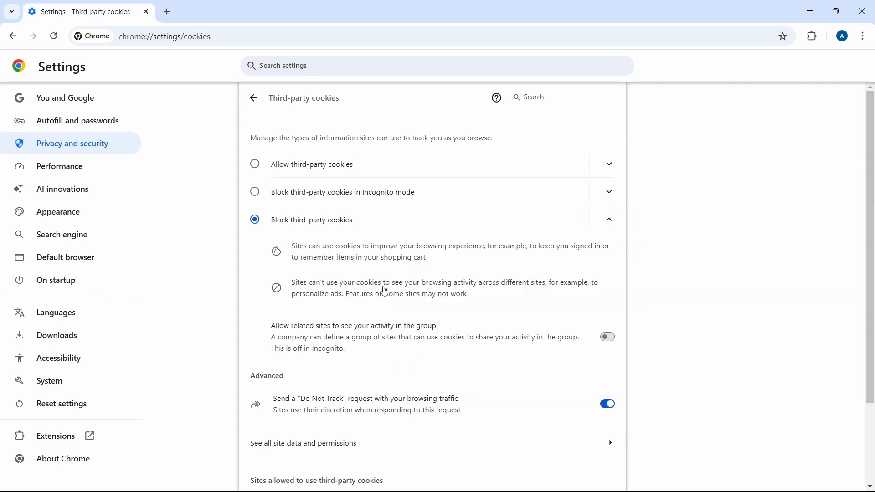
scroll(down, 3)
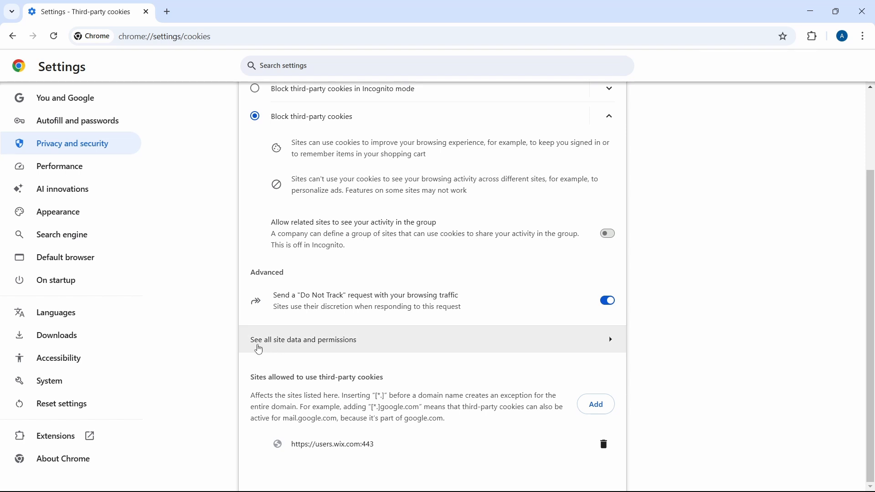
mouse_move(277, 344)
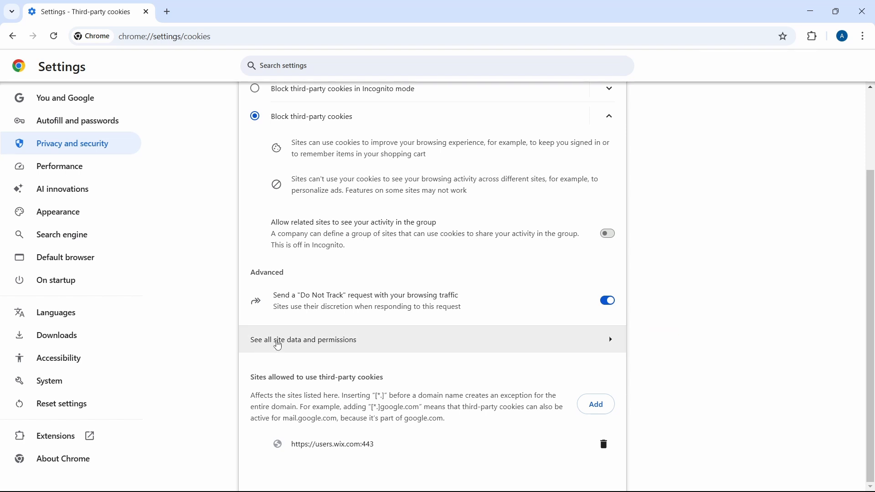
mouse_move(457, 341)
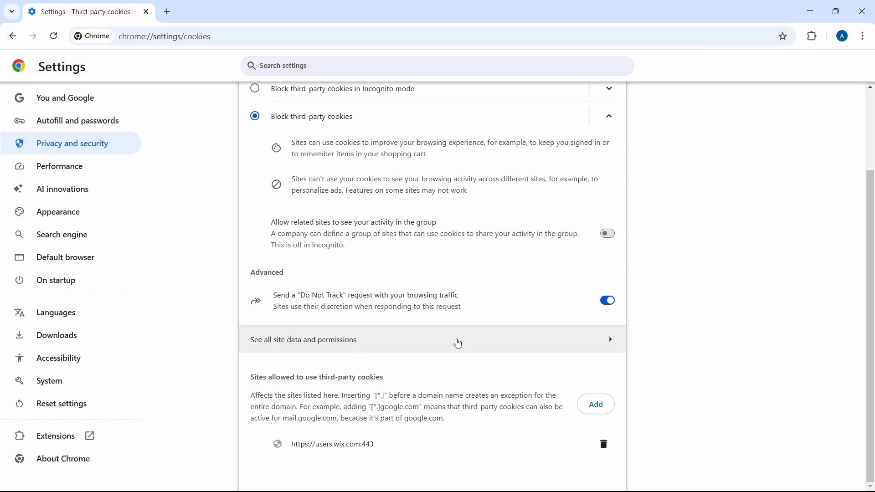
Show the All sites list and sort it by Data stored, putting bookmyshow.com (2.0 GB) first
click(456, 339)
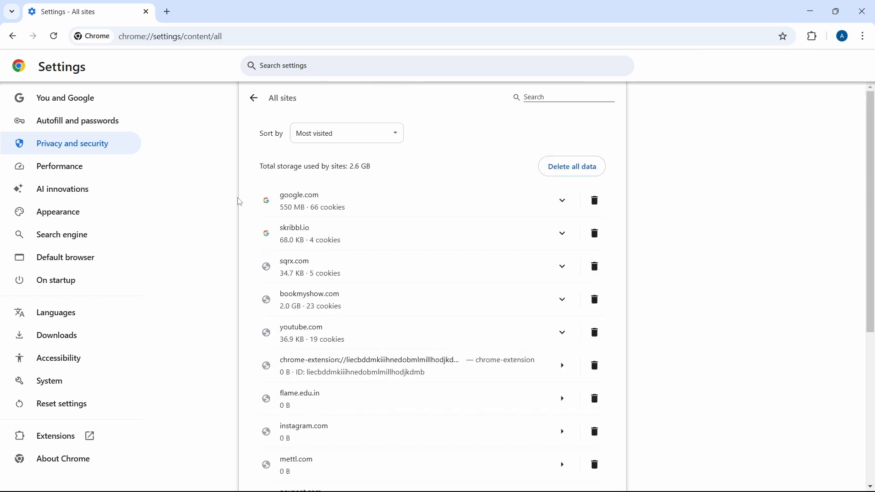
mouse_move(325, 203)
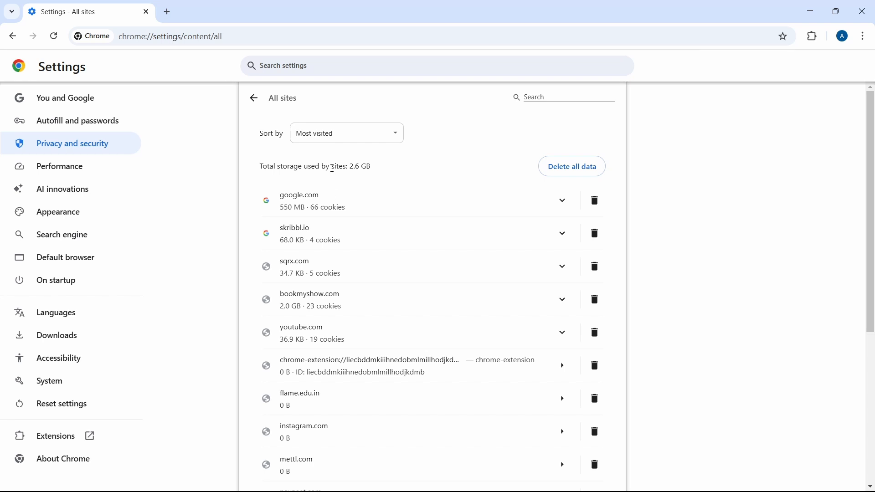
click(345, 133)
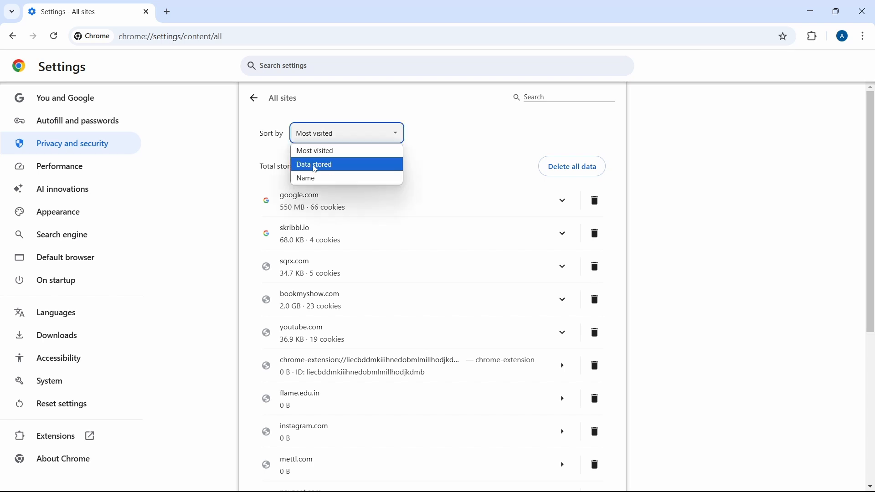
click(314, 164)
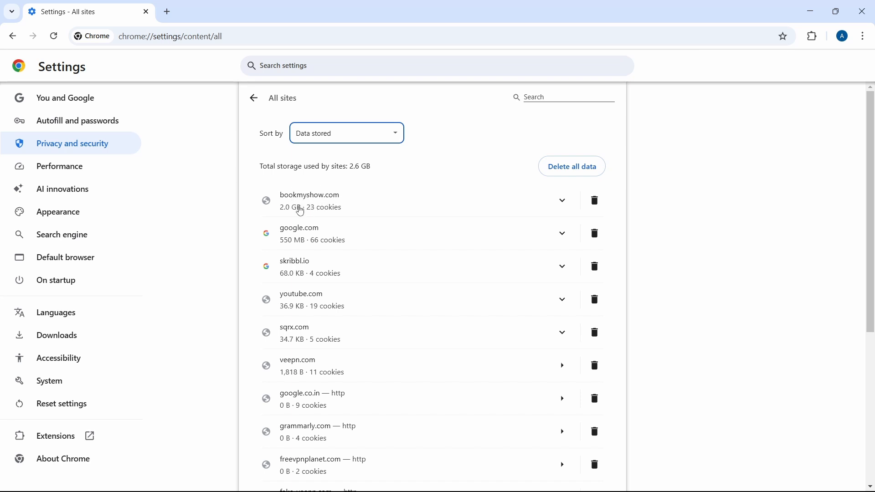
mouse_move(338, 211)
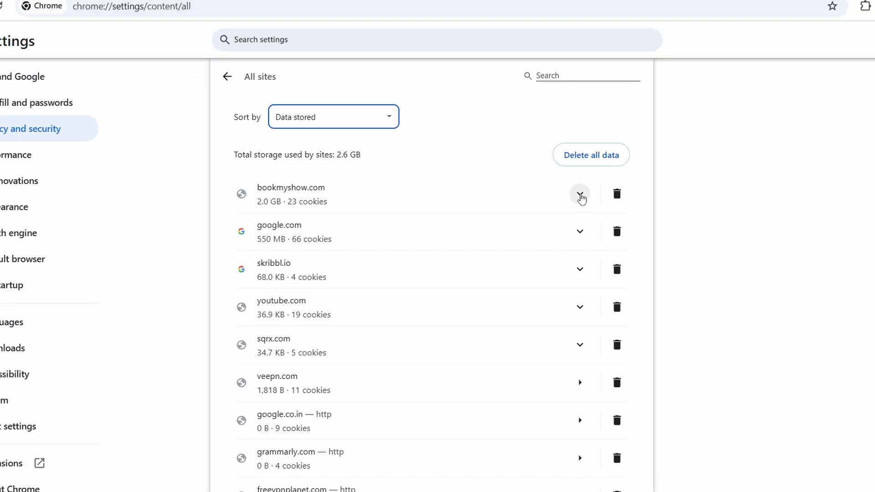
Delete bookmyshow.com's site data, reducing total storage from 2.6 GB to 550 MB
click(580, 194)
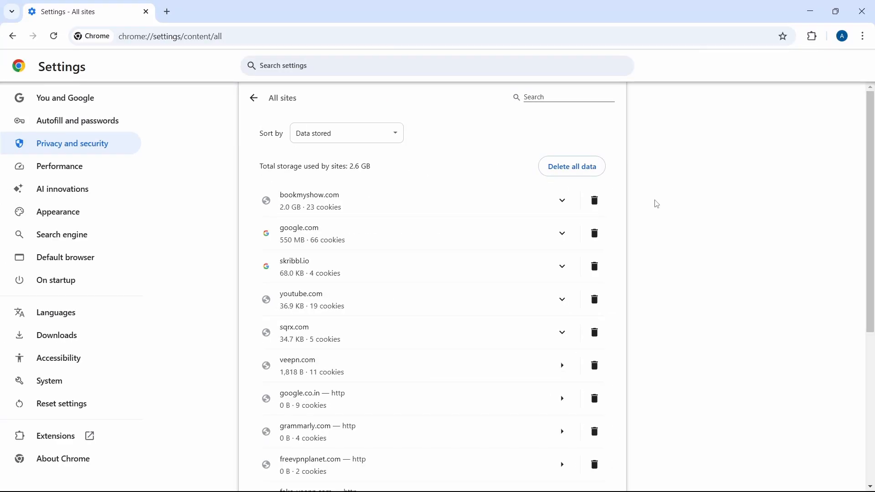
mouse_move(633, 203)
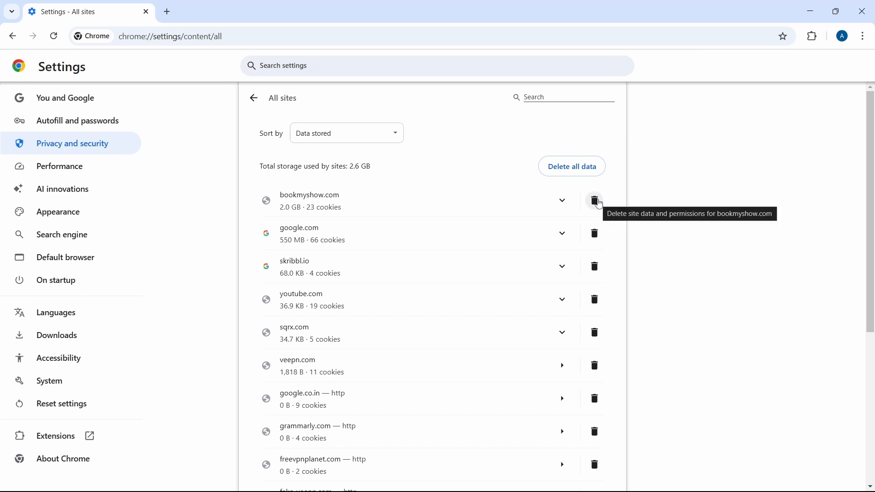
click(594, 200)
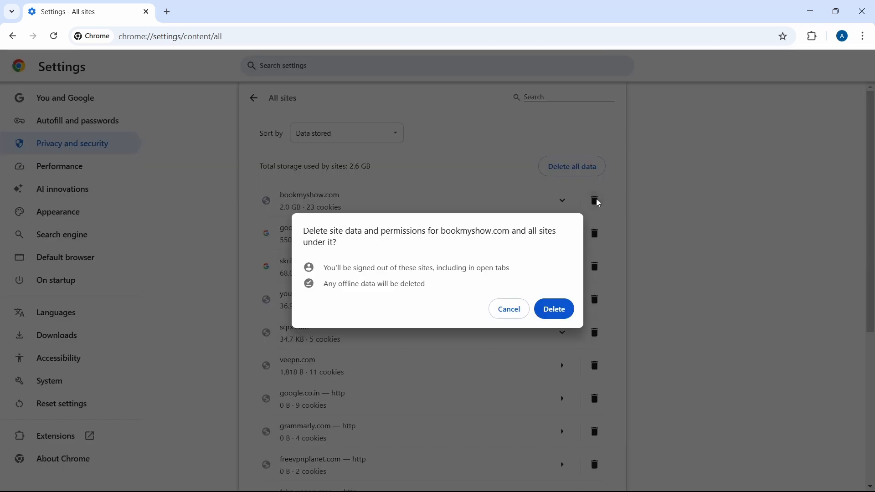
click(553, 309)
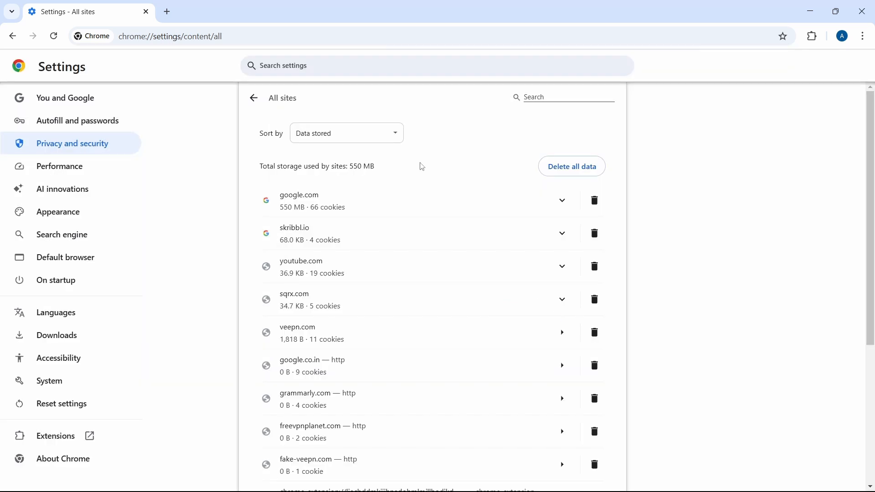
mouse_move(307, 166)
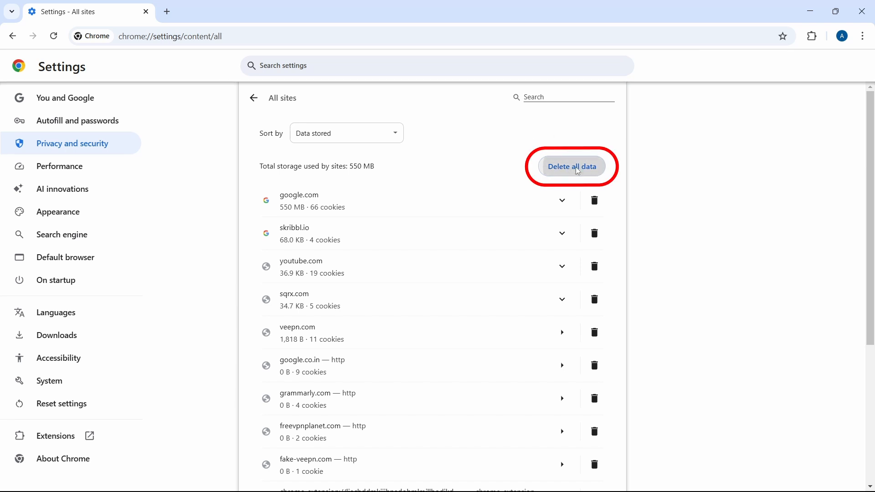
click(571, 166)
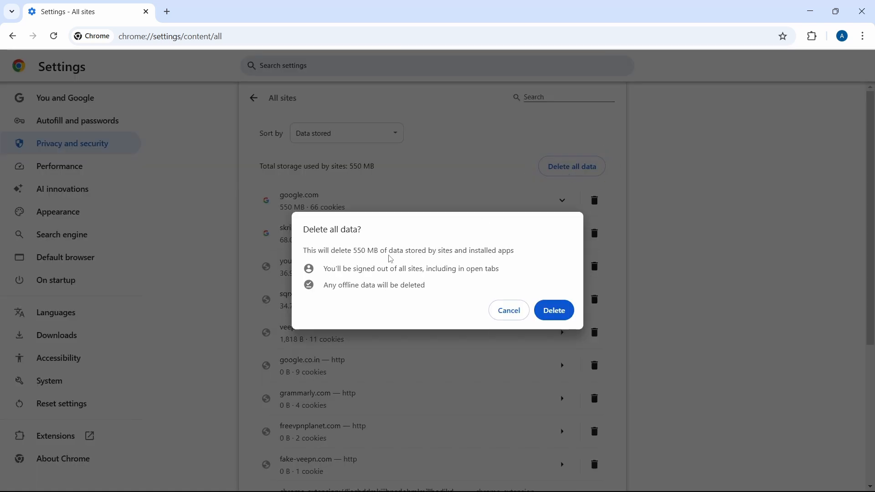
mouse_move(394, 277)
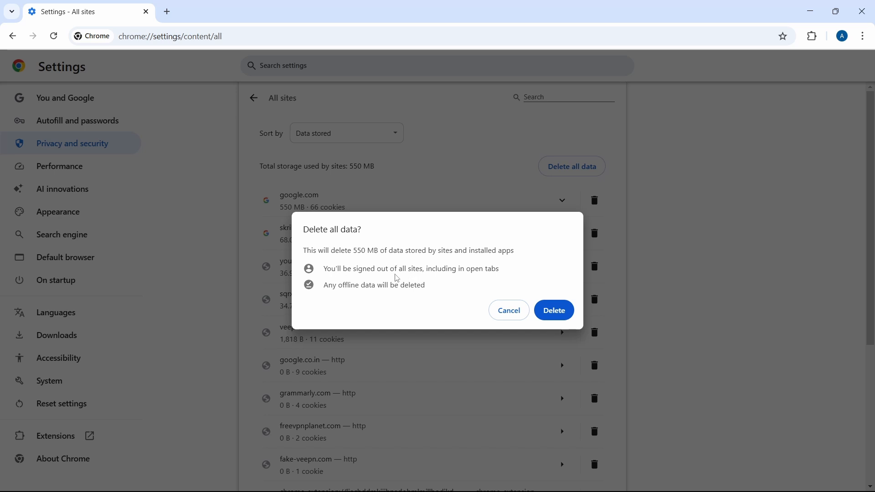
mouse_move(393, 284)
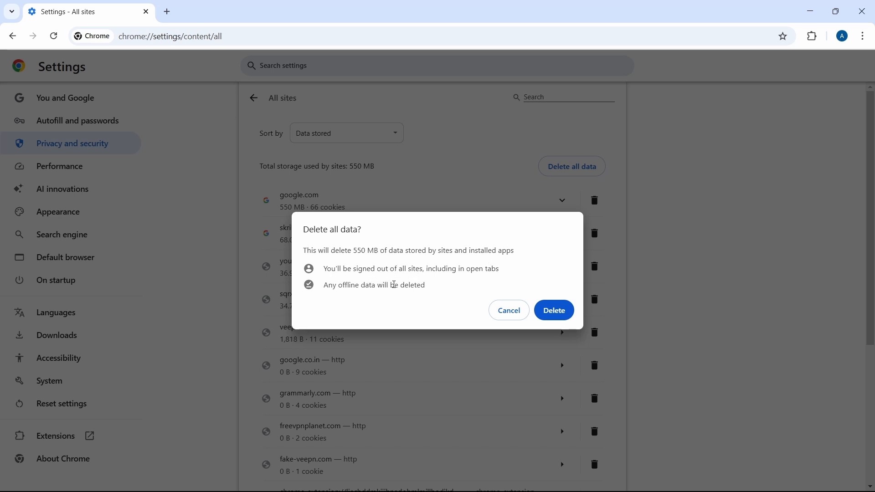
mouse_move(440, 285)
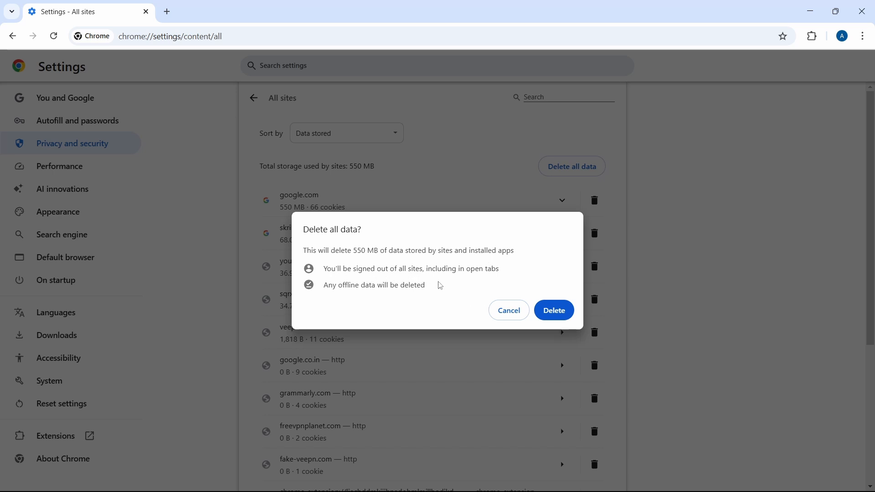
mouse_move(509, 310)
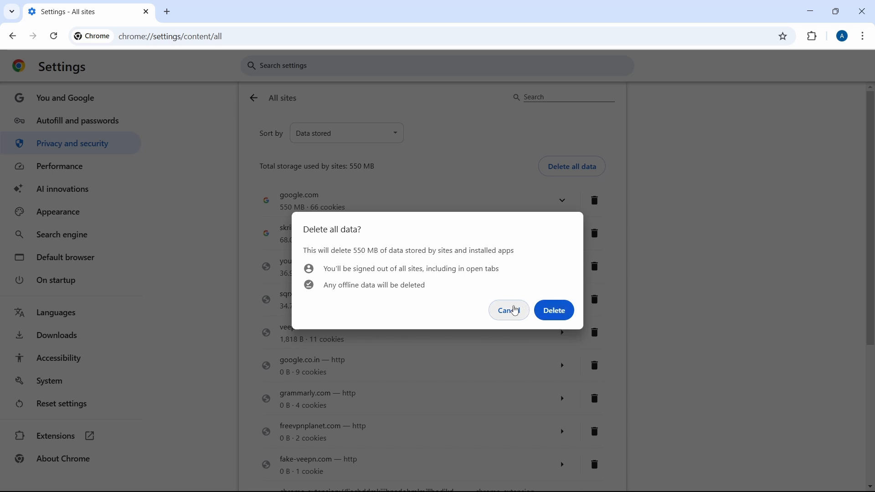
click(507, 310)
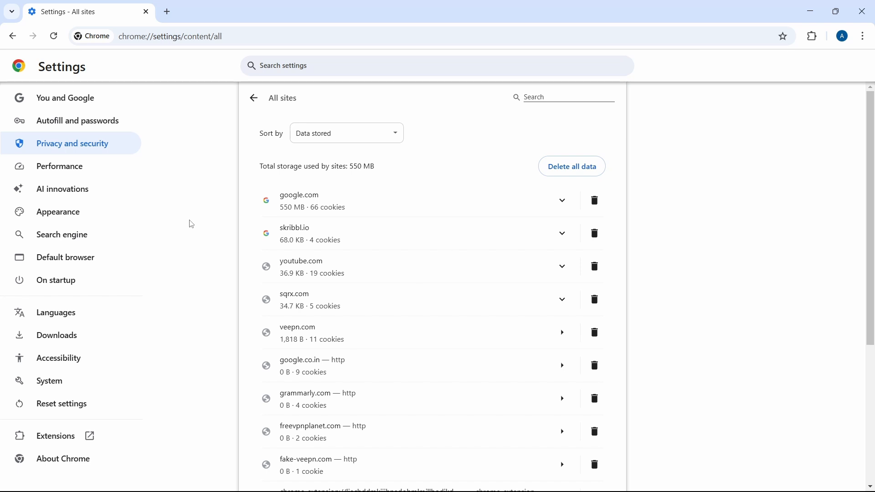
mouse_move(180, 381)
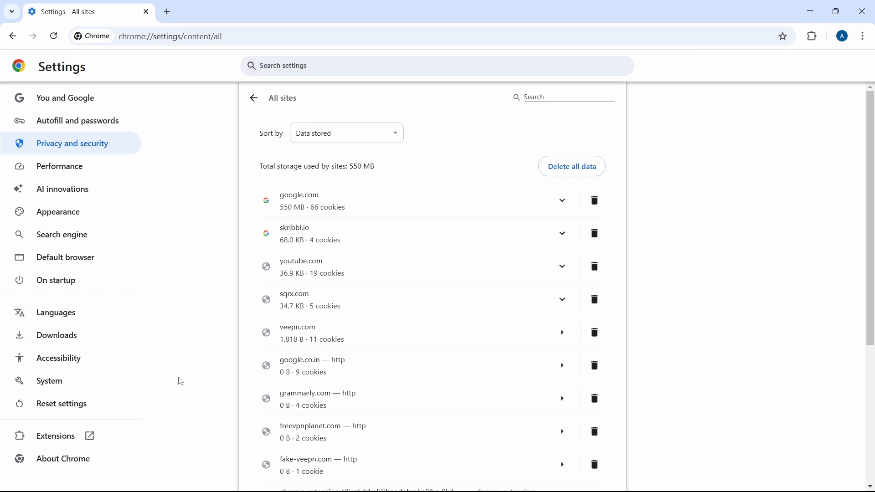